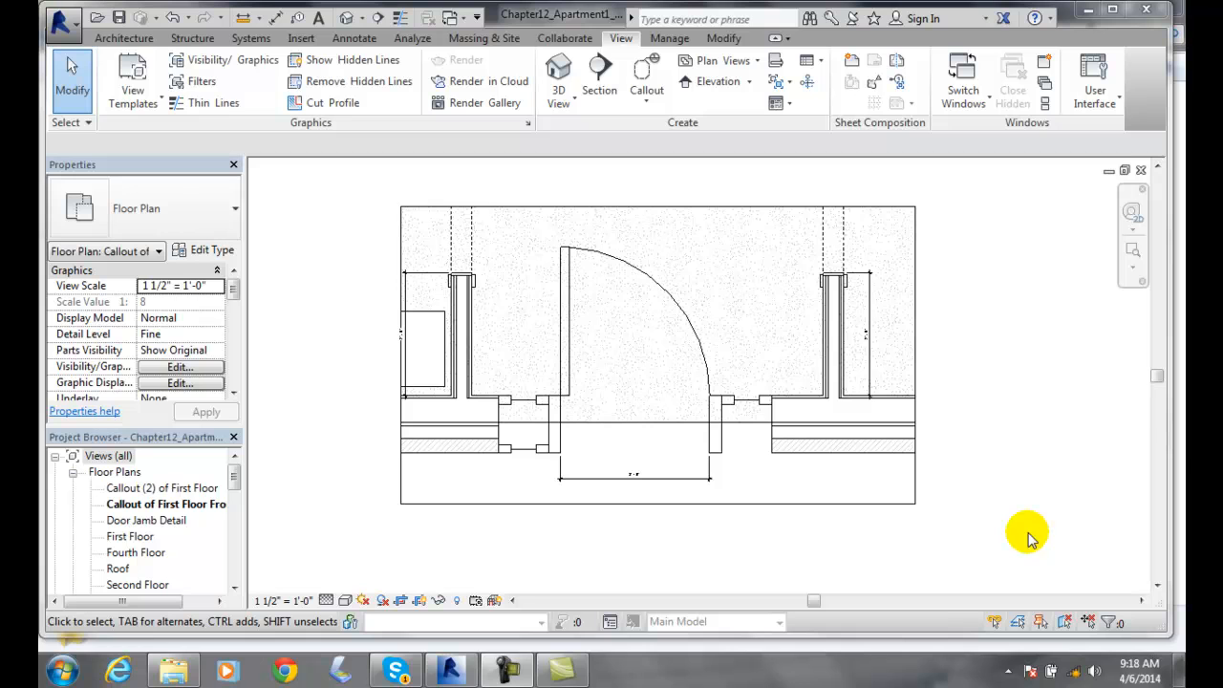
{"action": "mouse_move", "coordinate": [1023, 535]}
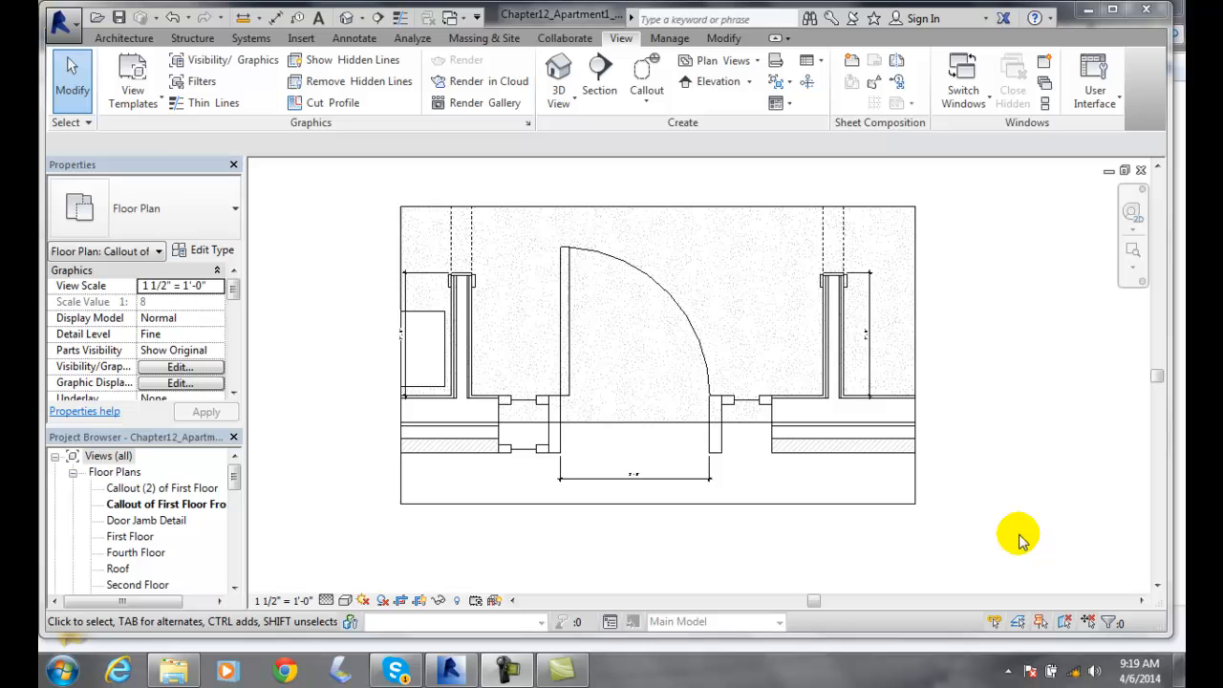
{"action": "mouse_move", "coordinate": [971, 539]}
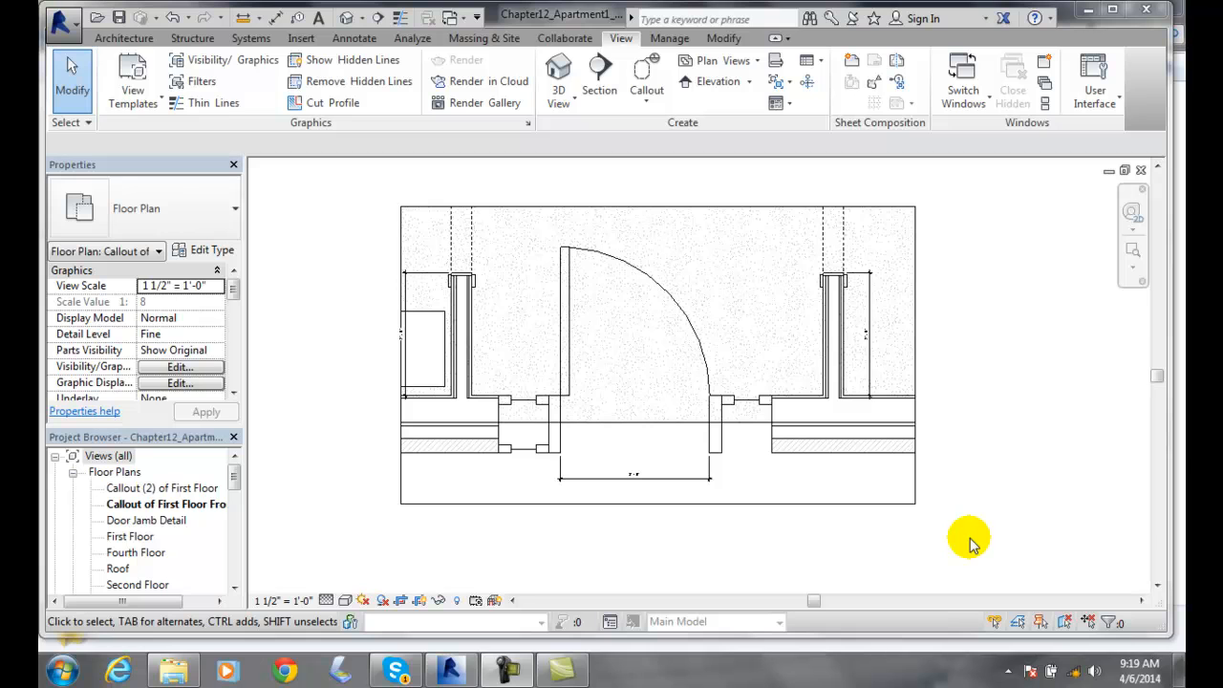
{"action": "mouse_move", "coordinate": [967, 543]}
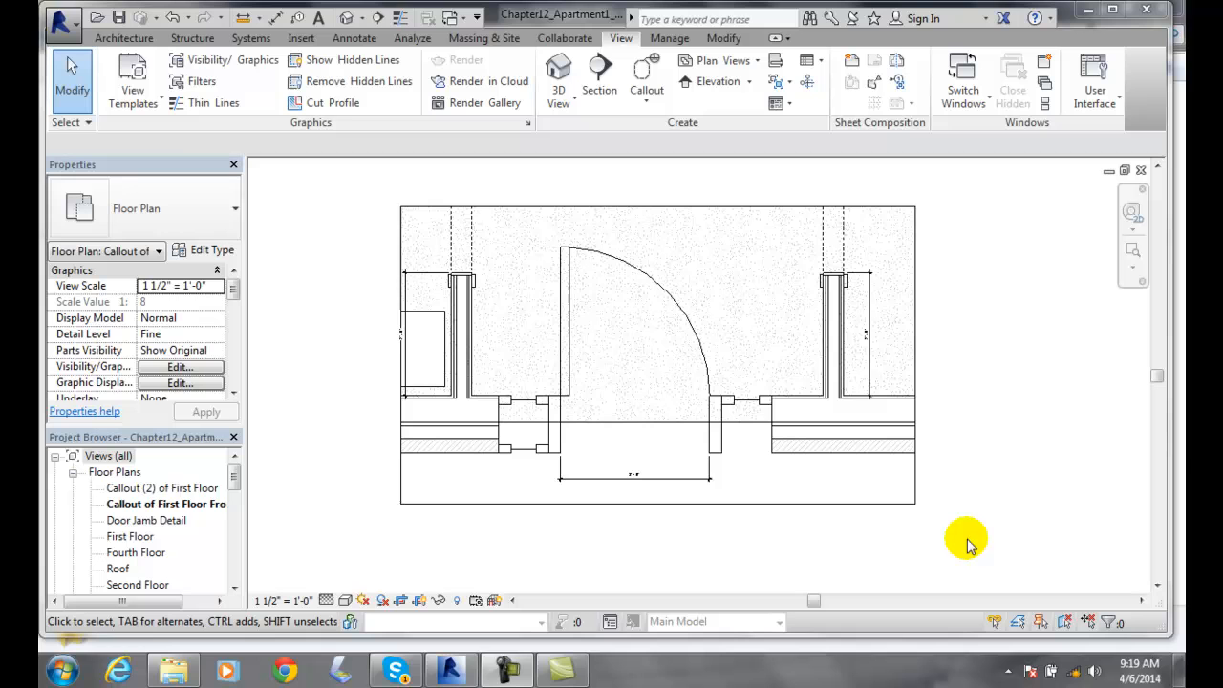
{"action": "mouse_move", "coordinate": [826, 346]}
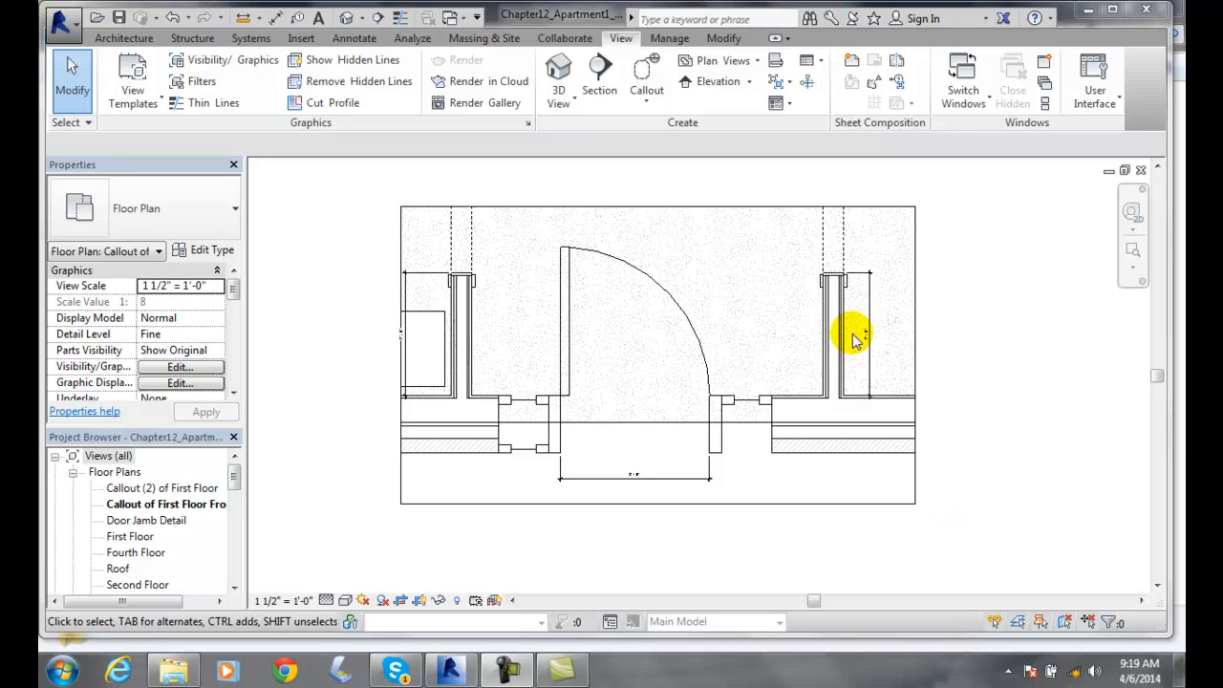
{"action": "mouse_move", "coordinate": [869, 344]}
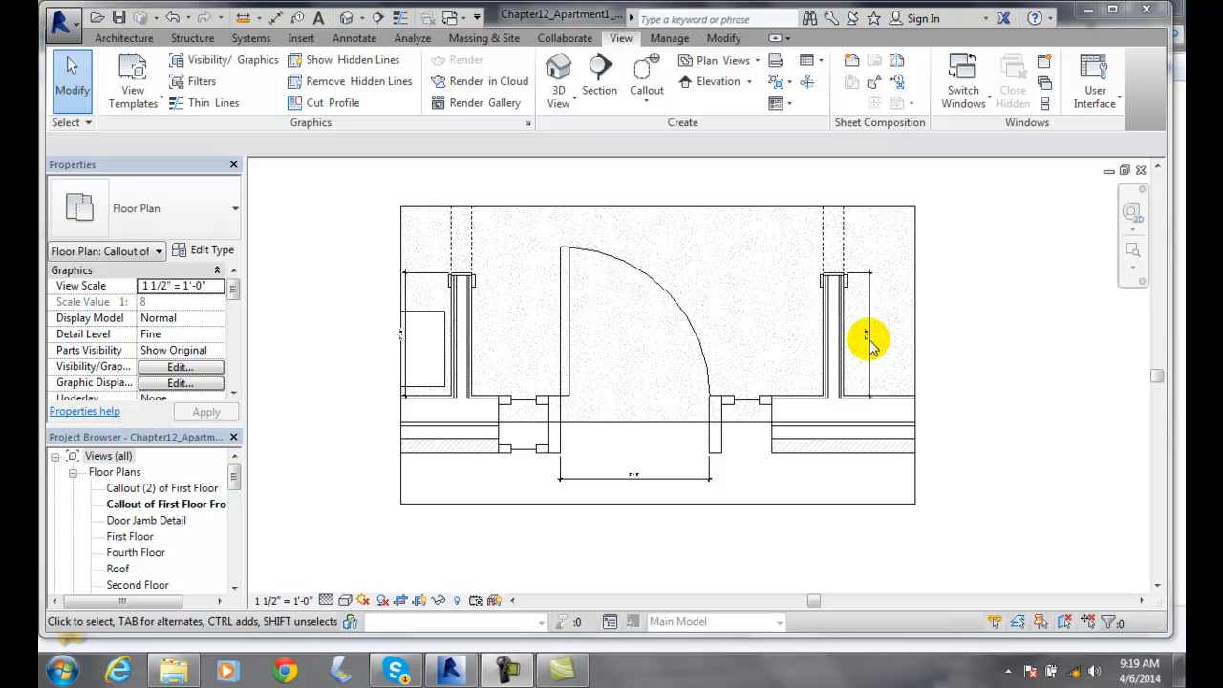
{"action": "mouse_move", "coordinate": [640, 478]}
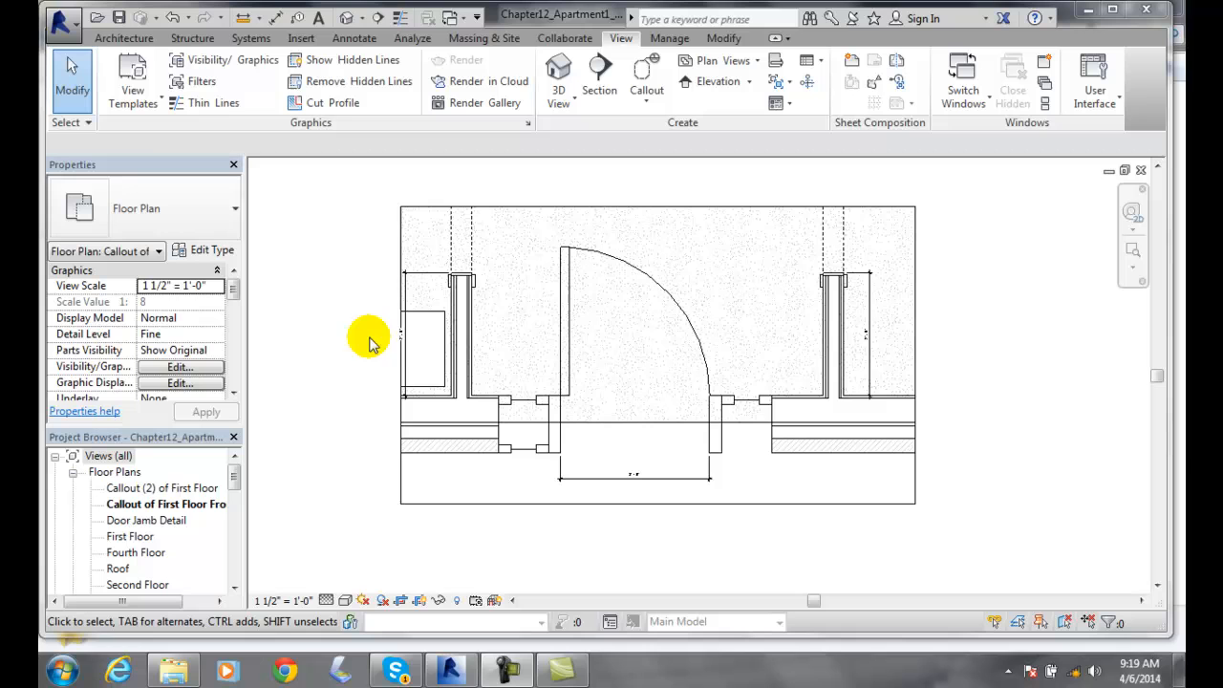
{"action": "mouse_move", "coordinate": [401, 344]}
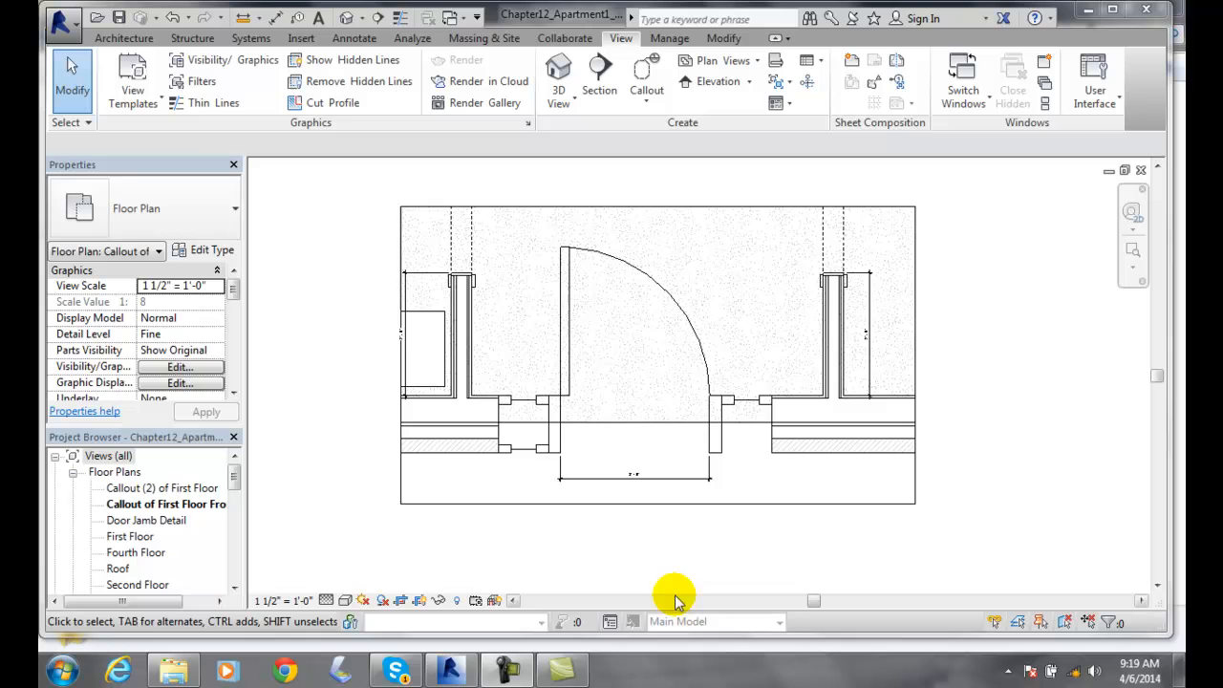
{"action": "mouse_move", "coordinate": [791, 562]}
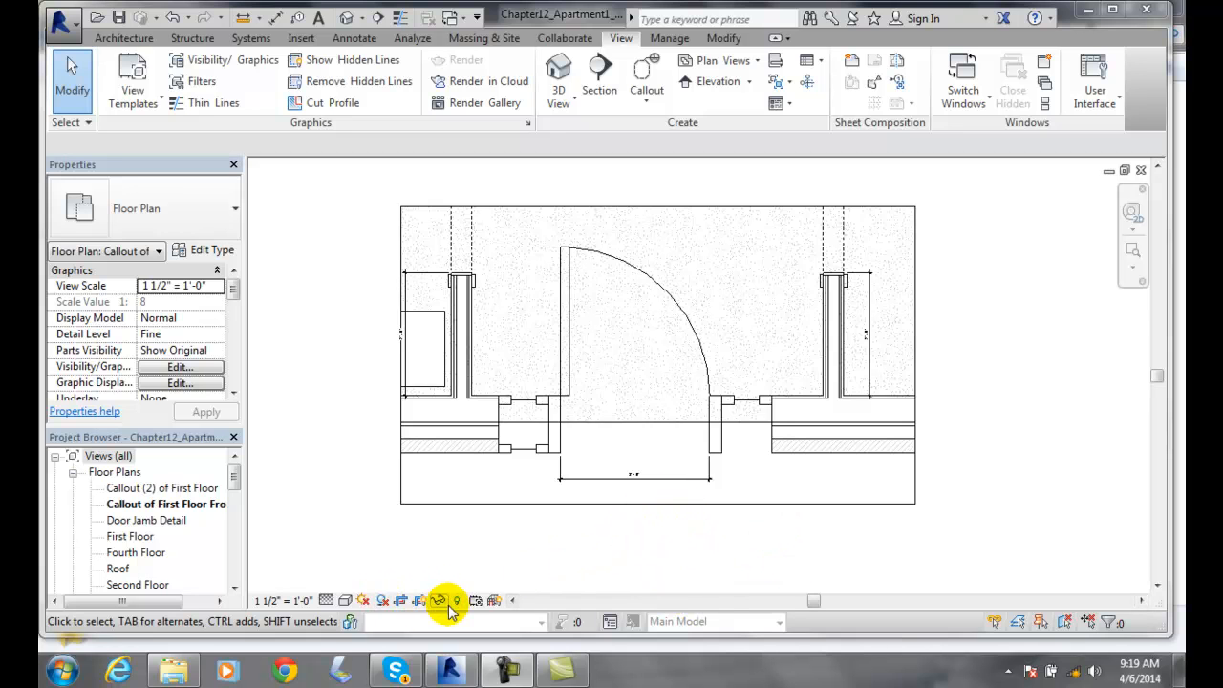
{"action": "mouse_move", "coordinate": [370, 562]}
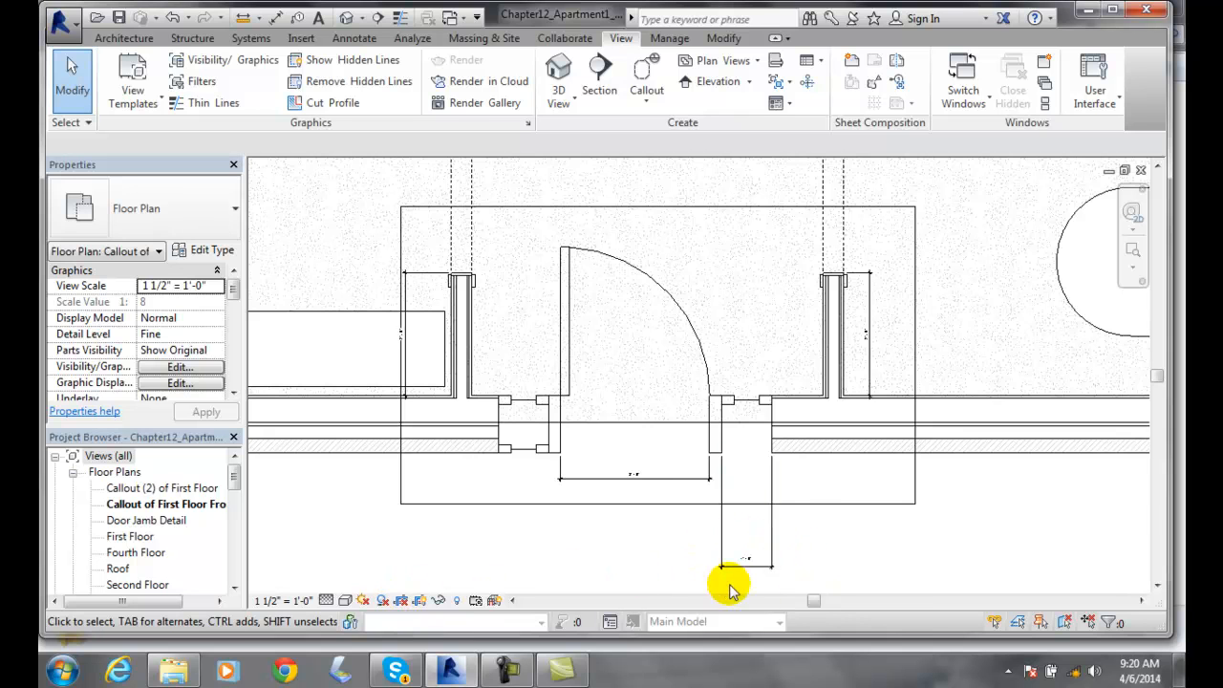
{"action": "mouse_move", "coordinate": [703, 564]}
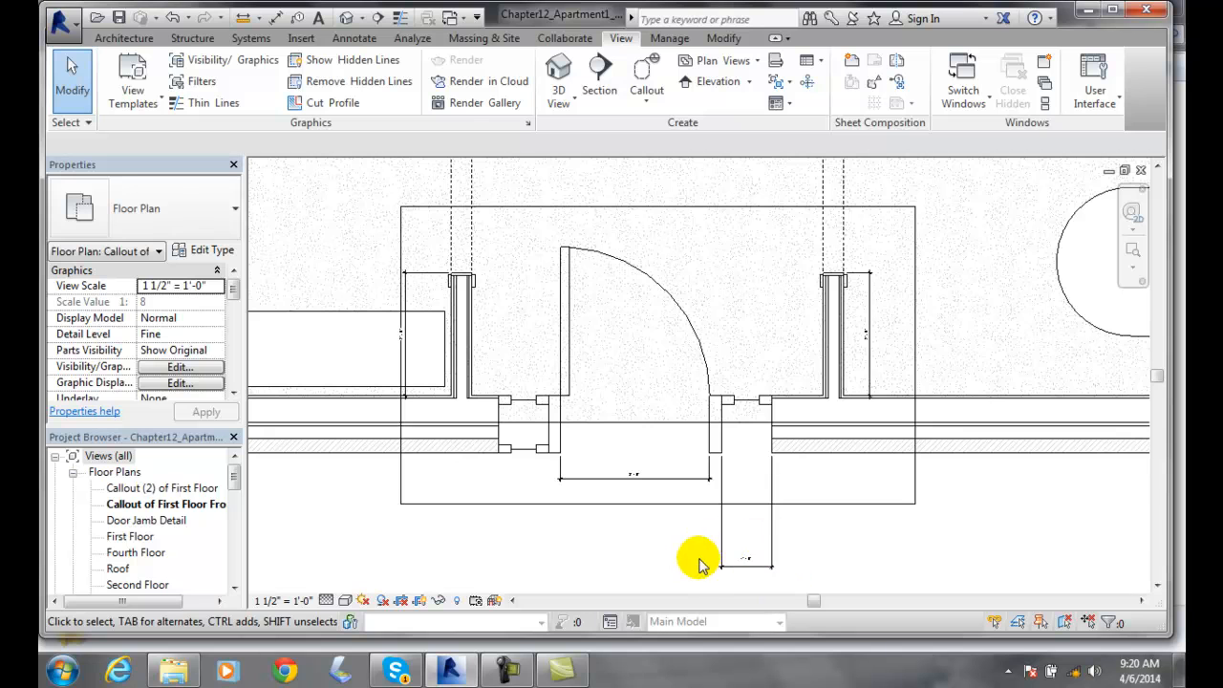
{"action": "mouse_move", "coordinate": [379, 585]}
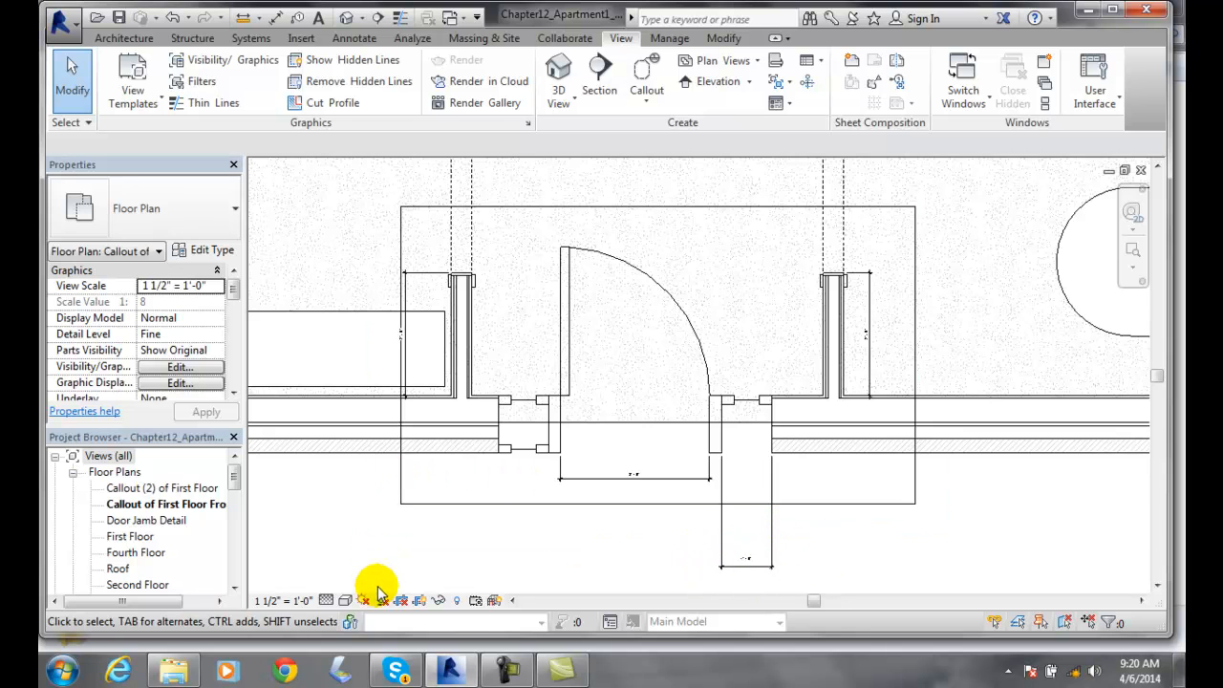
{"action": "mouse_move", "coordinate": [400, 601]}
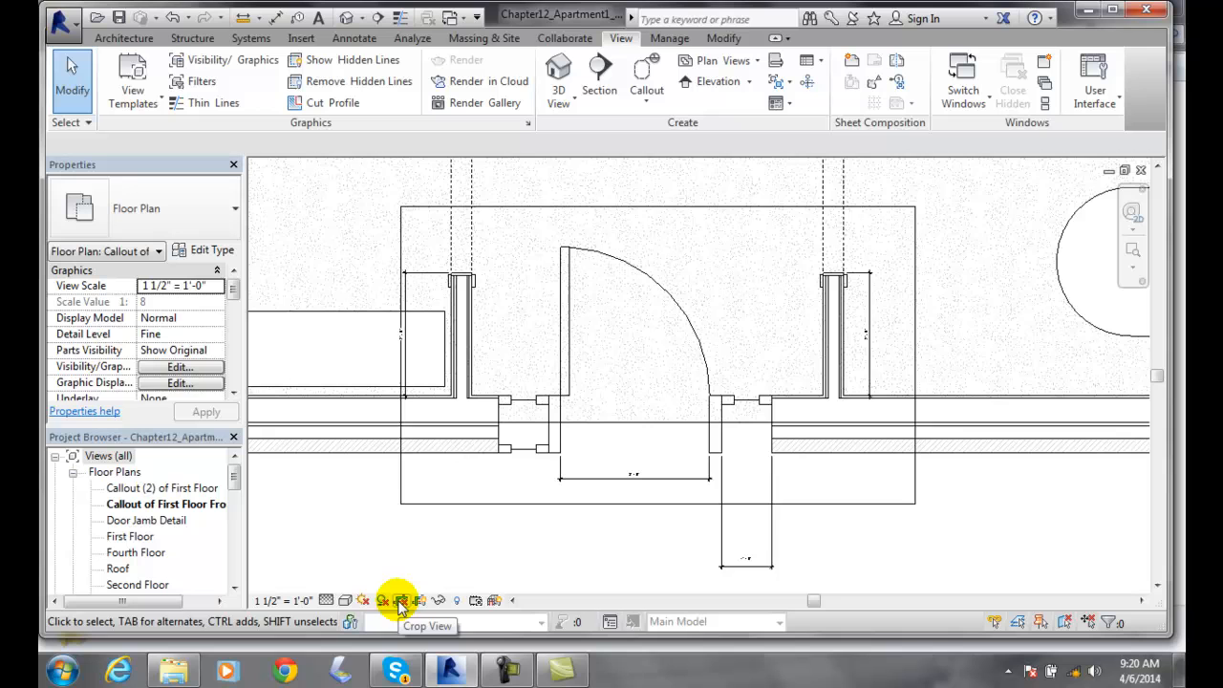
- Crop the callout view to its boundary and toggle the crop region visibility off and back on
{"action": "left_click", "coordinate": [402, 600]}
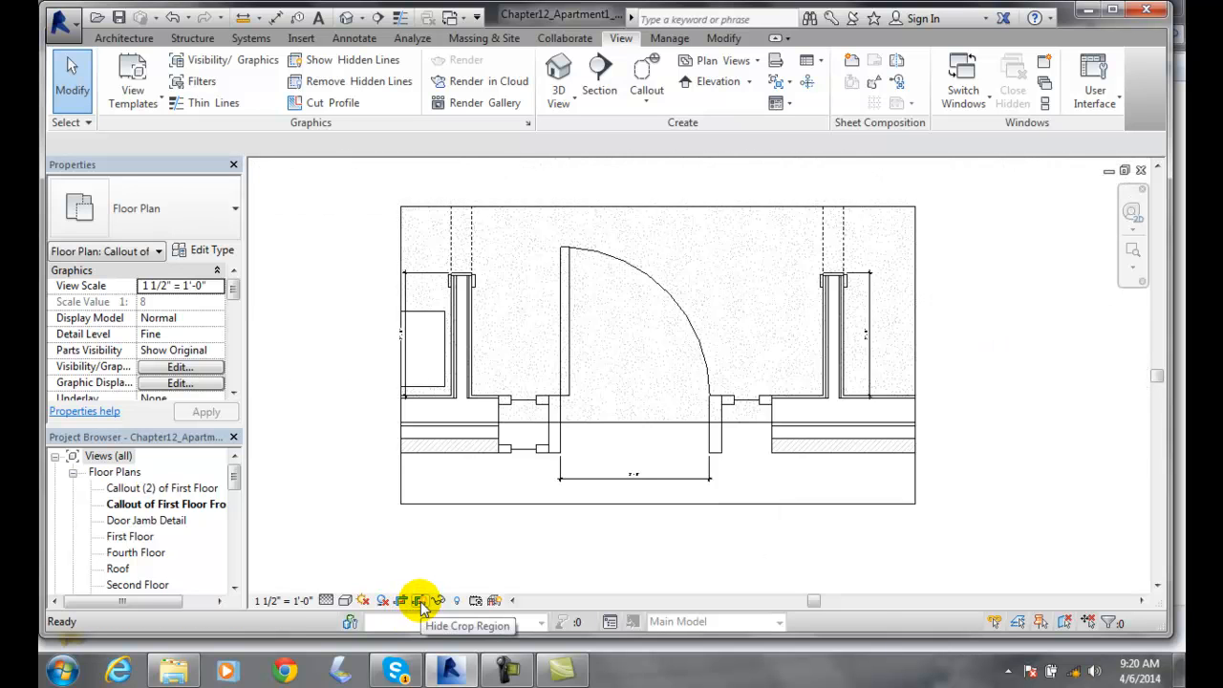
{"action": "left_click", "coordinate": [420, 601]}
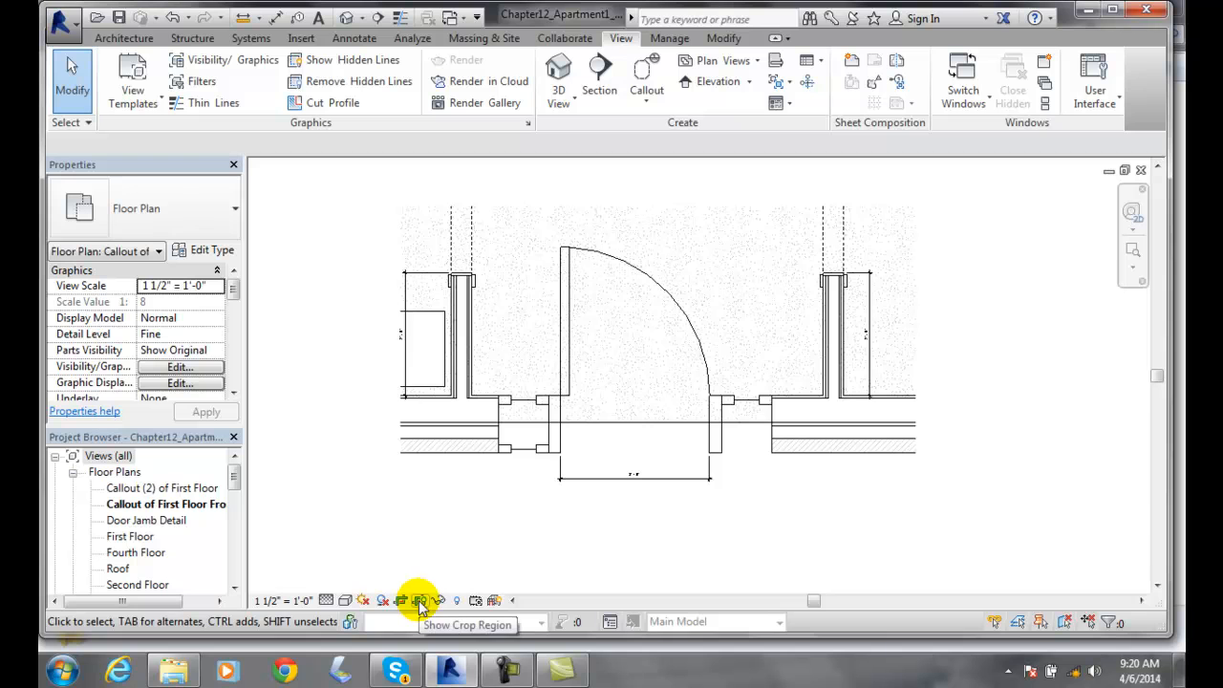
{"action": "left_click", "coordinate": [421, 600]}
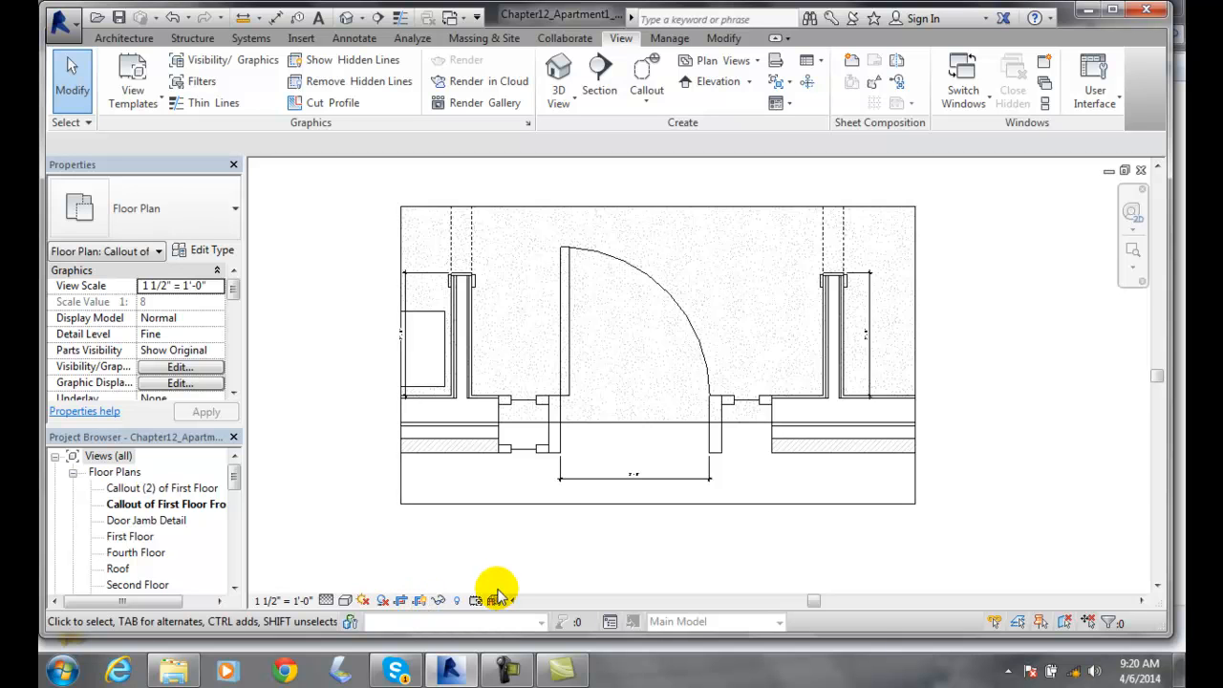
{"action": "mouse_move", "coordinate": [965, 334]}
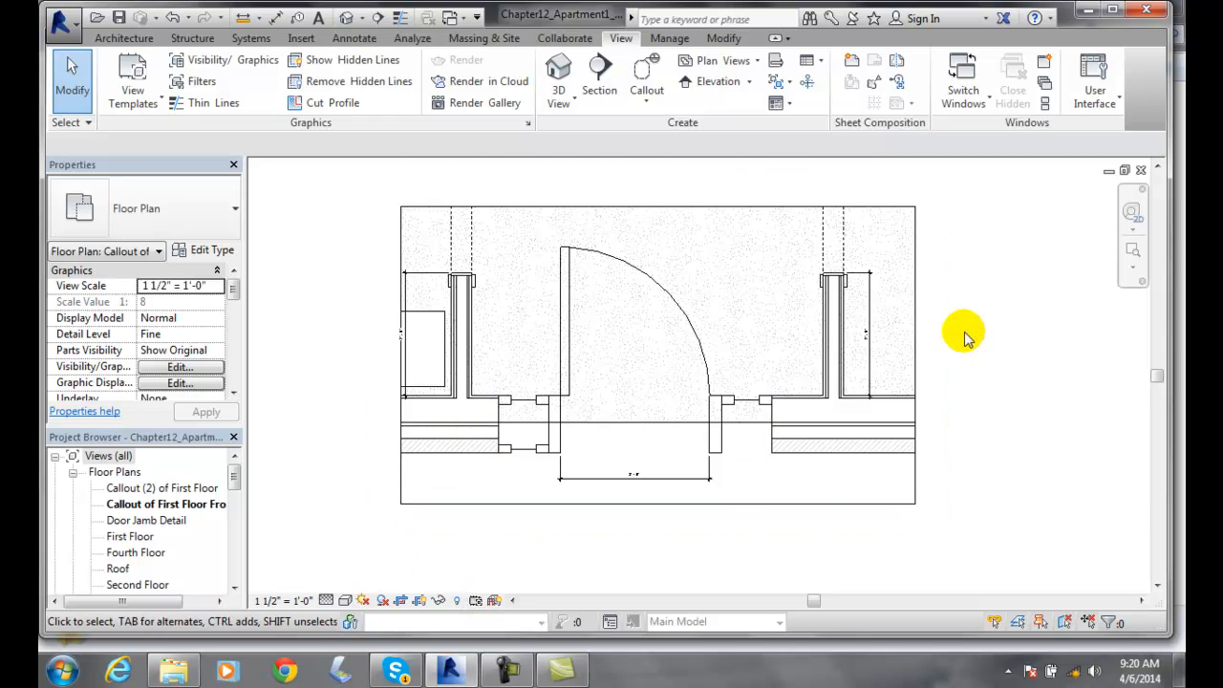
{"action": "mouse_move", "coordinate": [421, 600]}
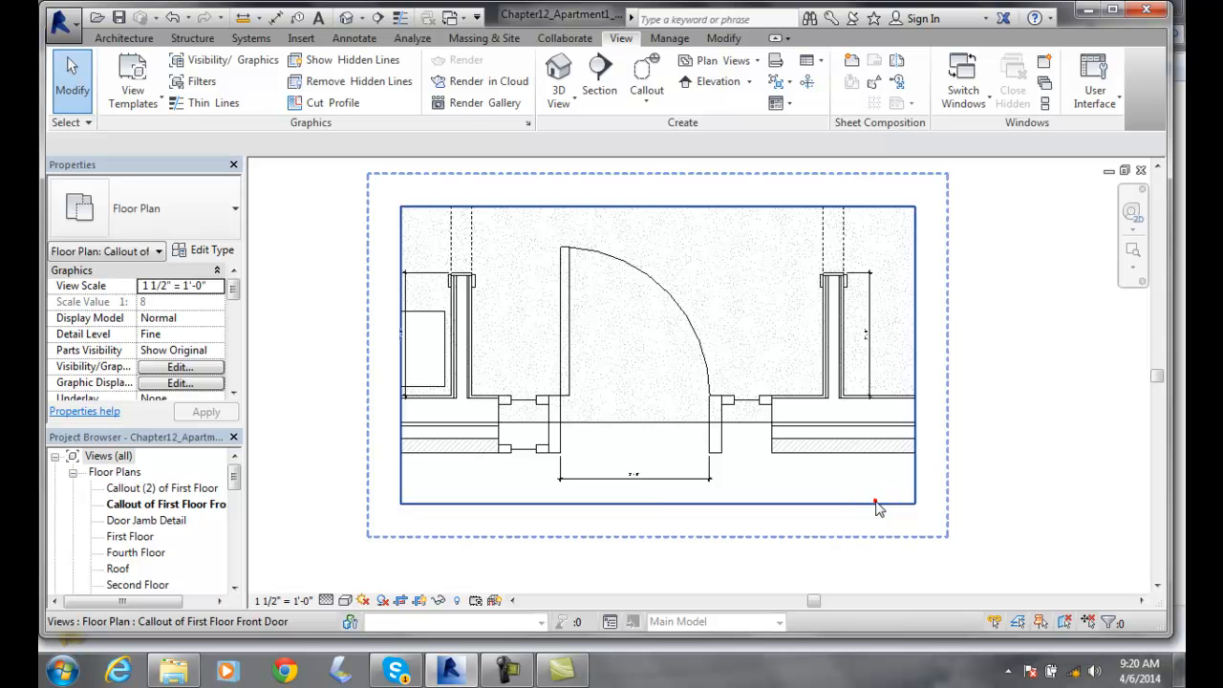
- Select the crop region to reveal the dashed annotation crop boundary around the door plan
{"action": "left_click", "coordinate": [875, 505]}
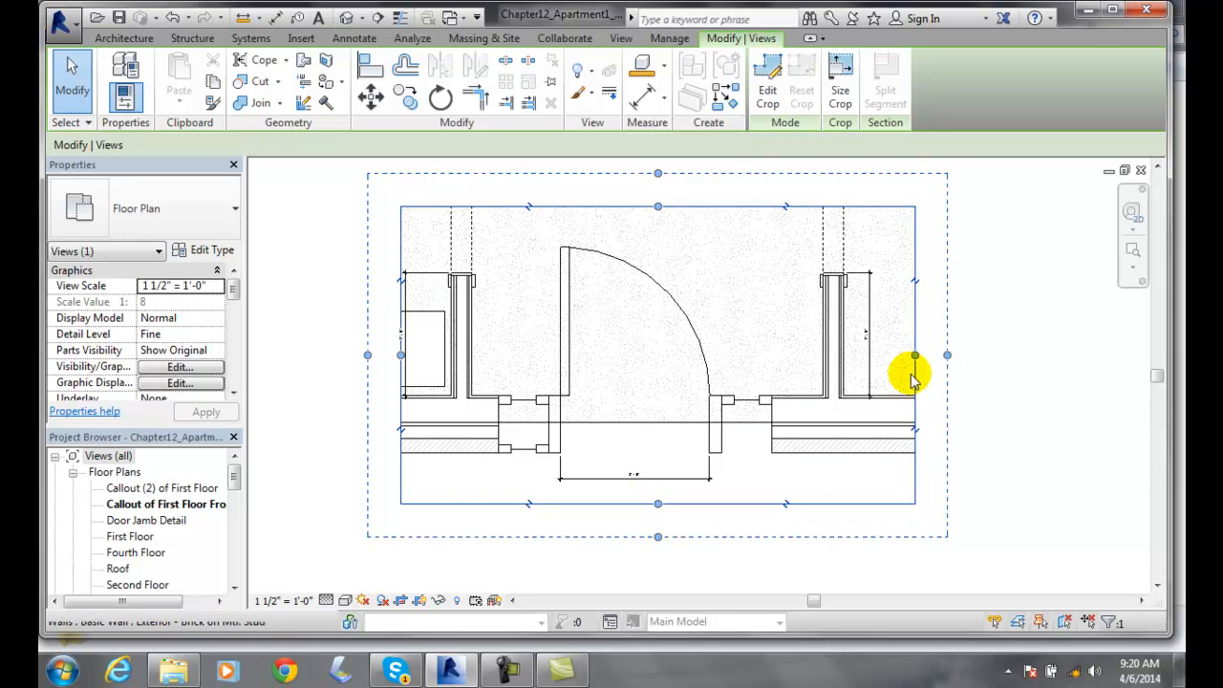
{"action": "mouse_move", "coordinate": [948, 355]}
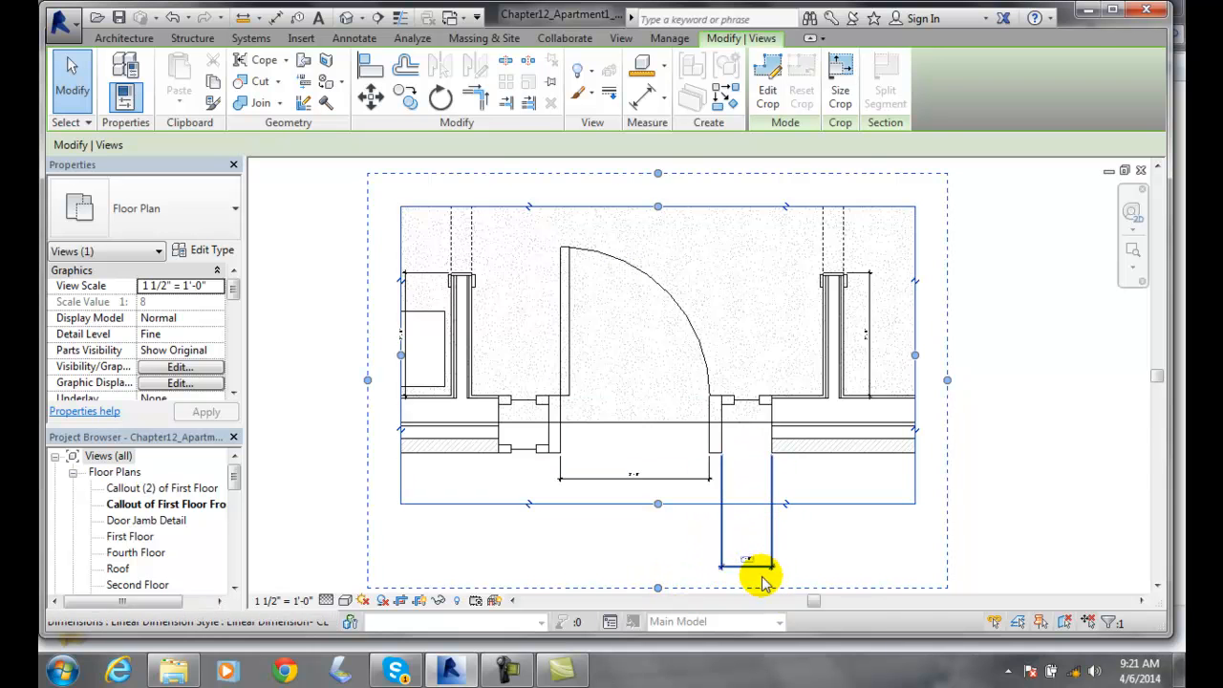
{"action": "mouse_move", "coordinate": [768, 574]}
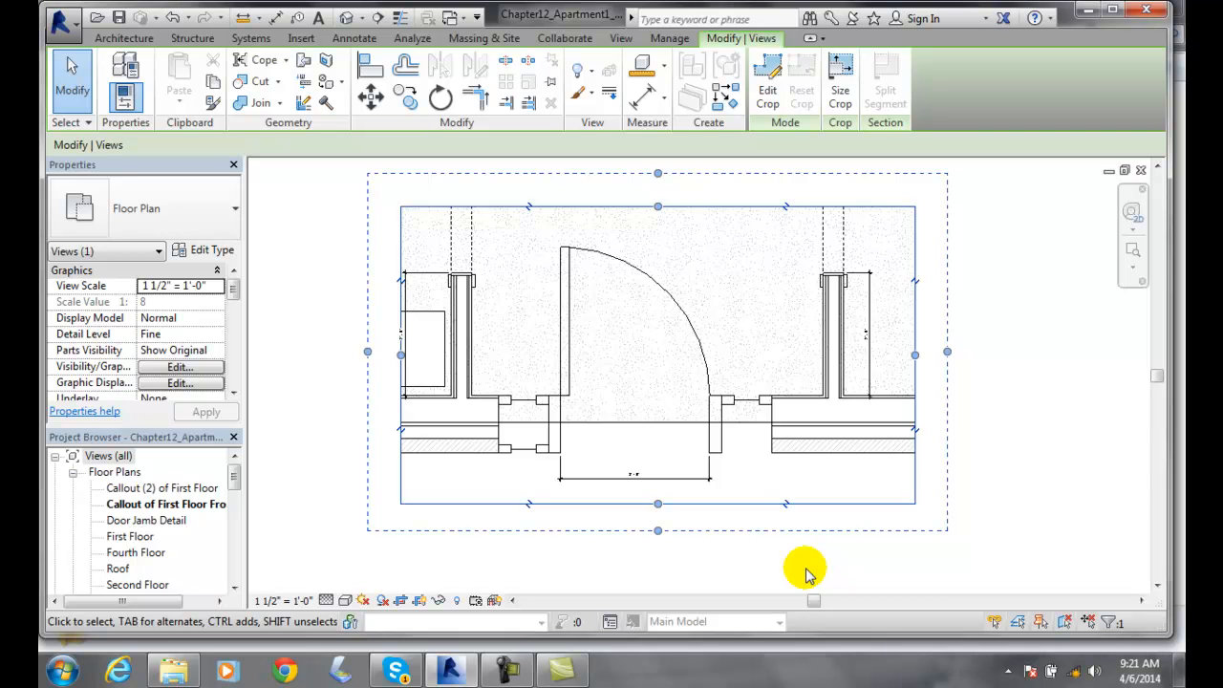
{"action": "left_click", "coordinate": [933, 399]}
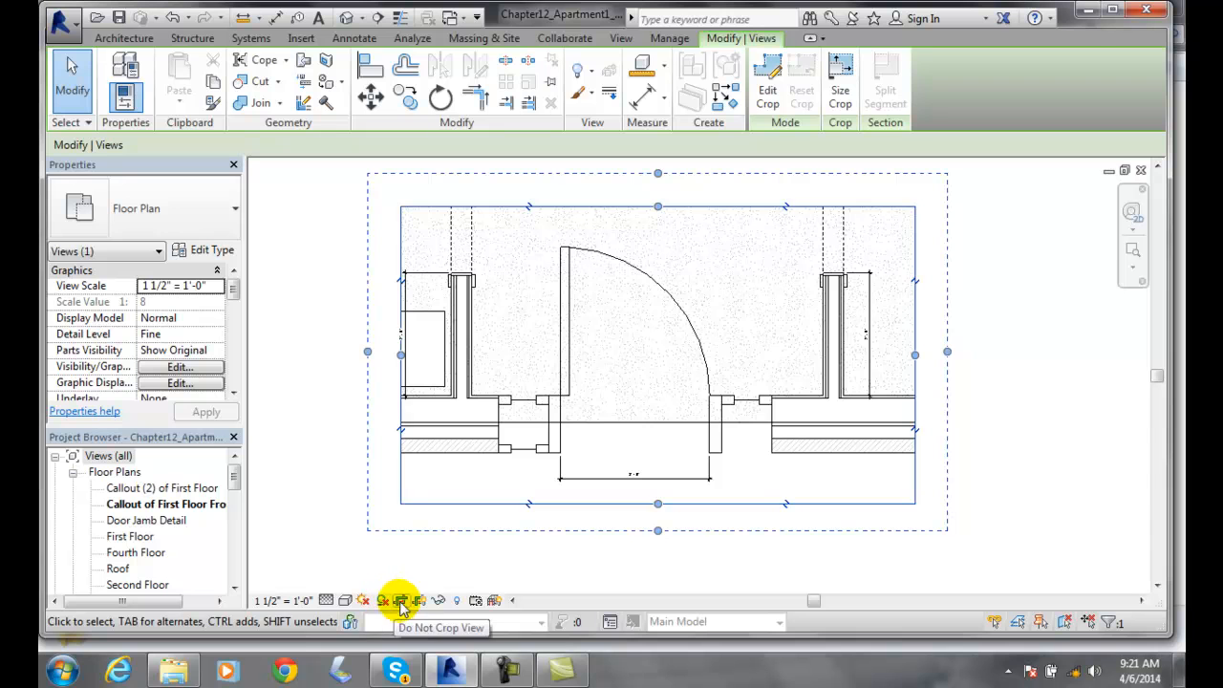
- Turn off Crop View so the surrounding walls and lower dimension appear beyond the door
{"action": "left_click", "coordinate": [402, 600]}
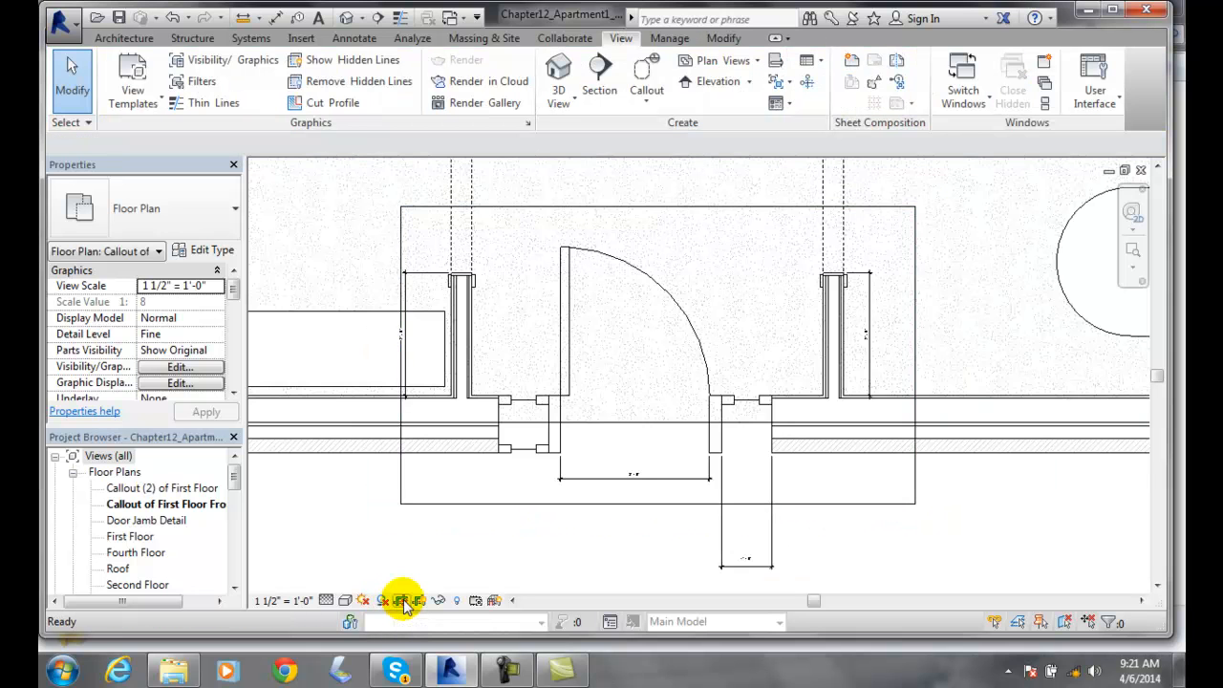